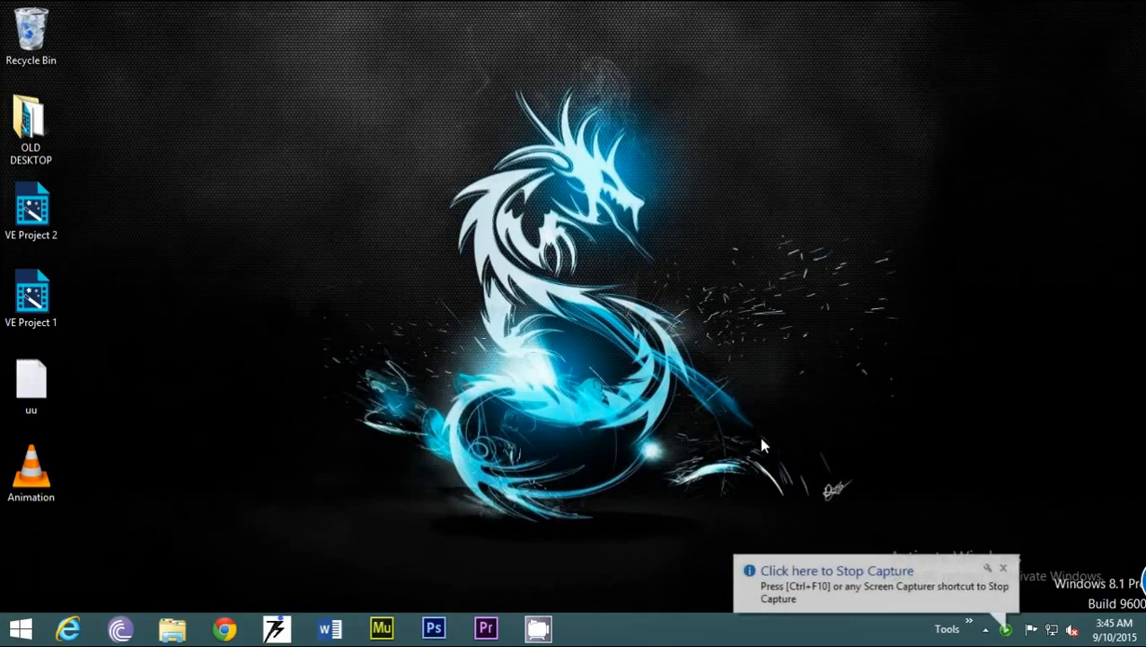
{"action": "mouse_move", "coordinate": [746, 476]}
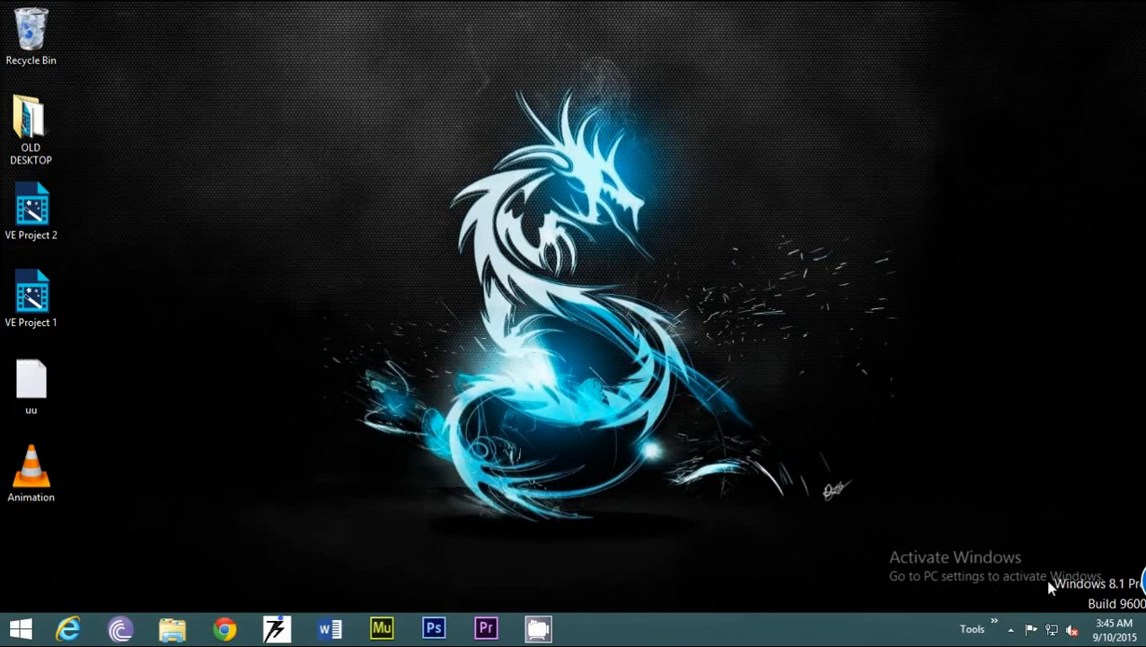
{"action": "mouse_move", "coordinate": [544, 540]}
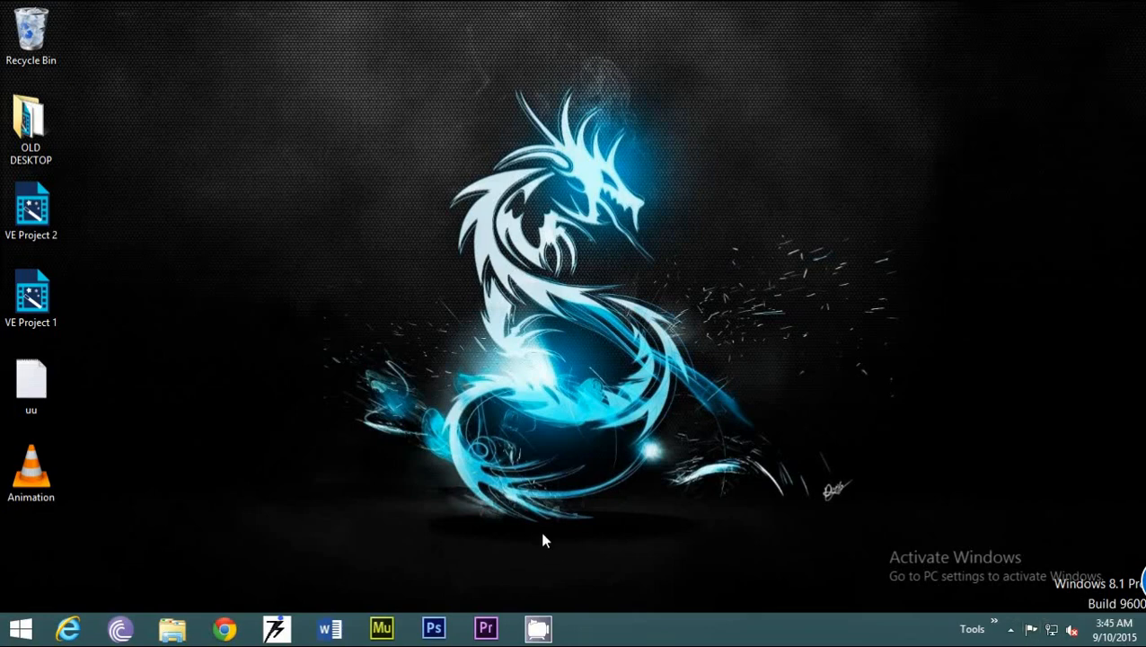
{"action": "mouse_move", "coordinate": [542, 530]}
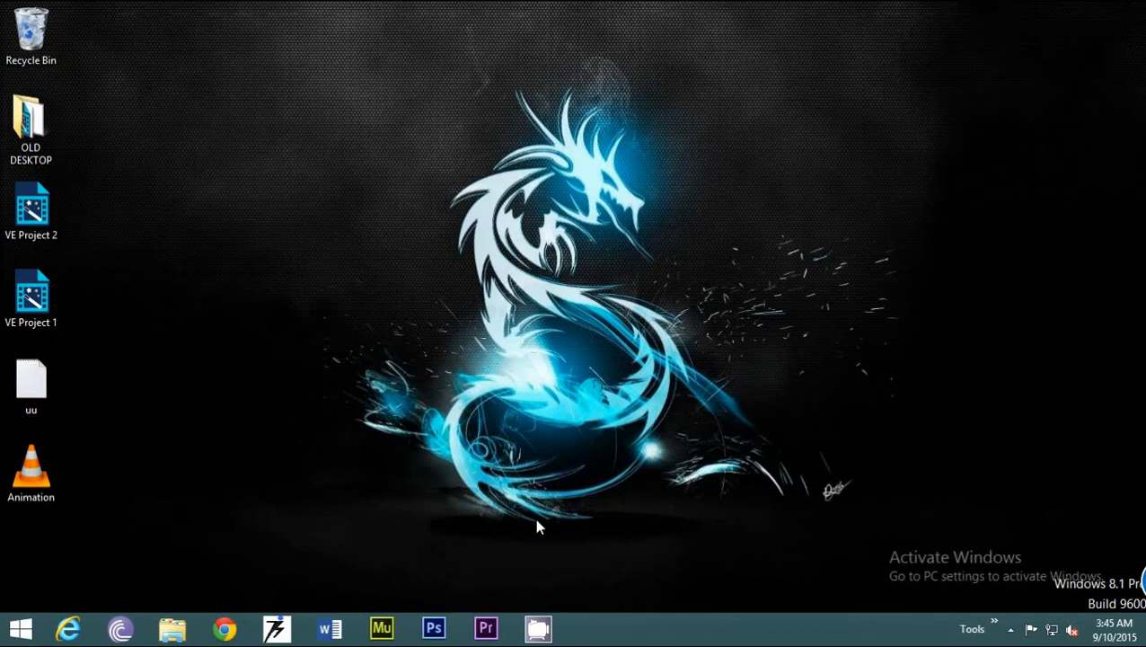
{"action": "mouse_move", "coordinate": [48, 615]}
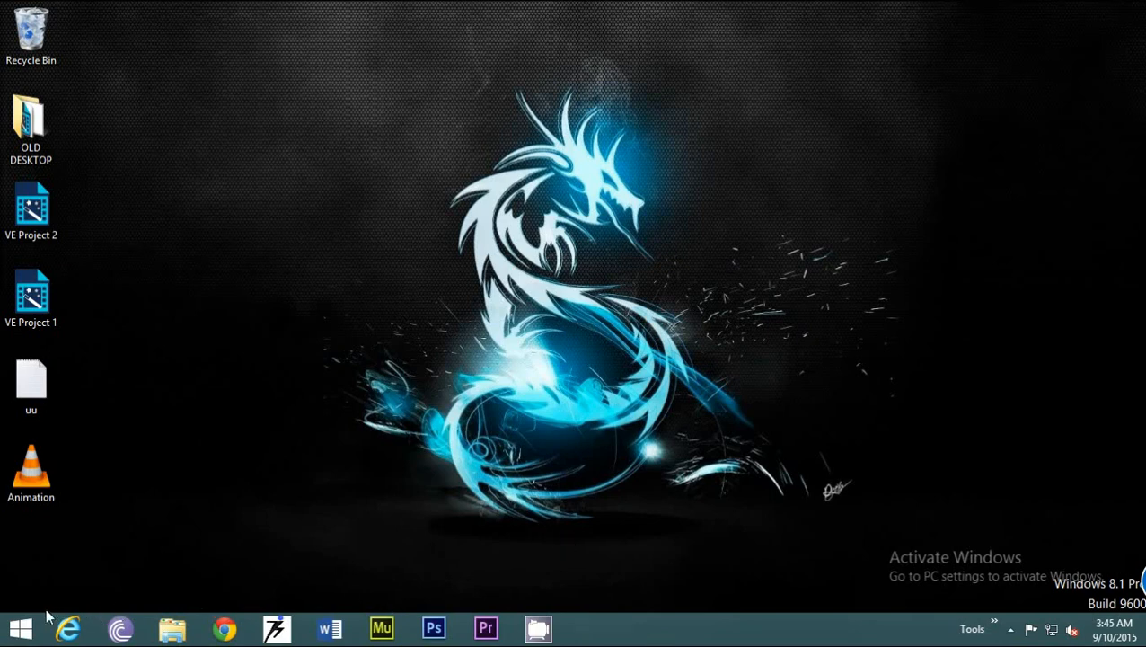
{"action": "mouse_move", "coordinate": [449, 519]}
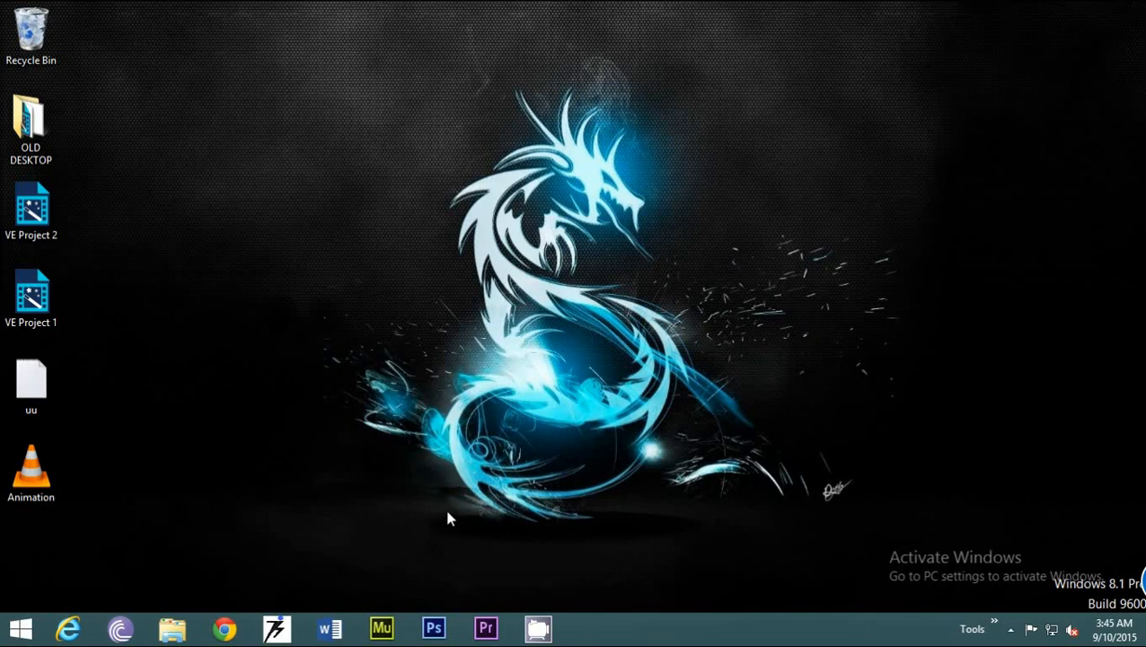
Step: Enter services.msc into the Run dialog, chosen from the autocomplete suggestions
{"action": "key", "text": "Win+r"}
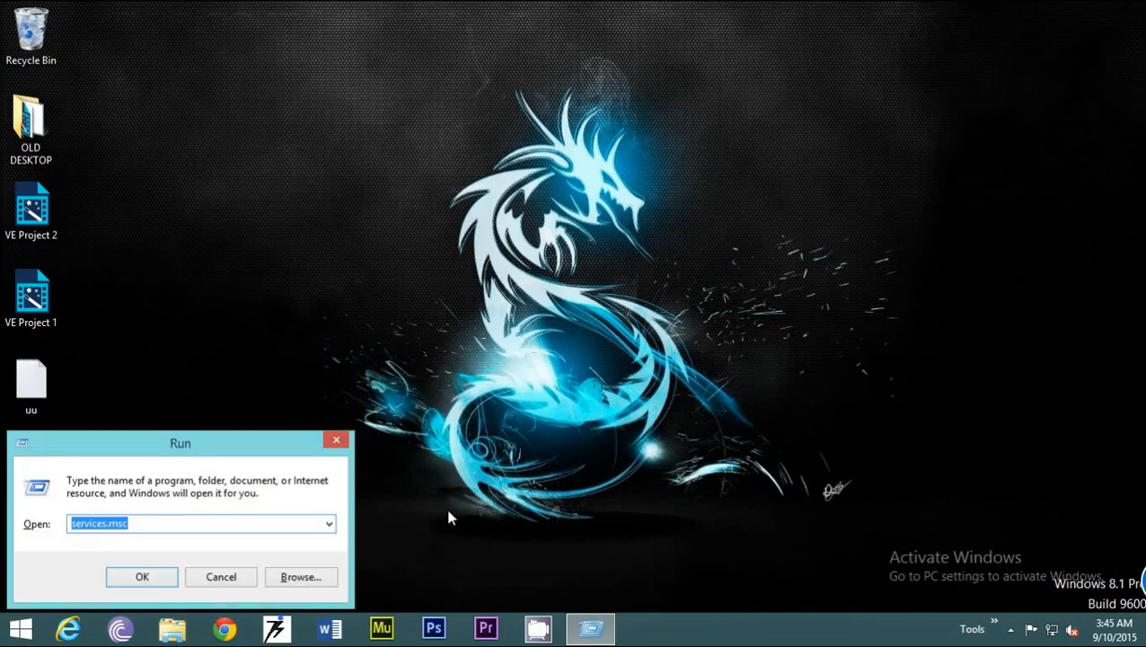
{"action": "type", "text": "services"}
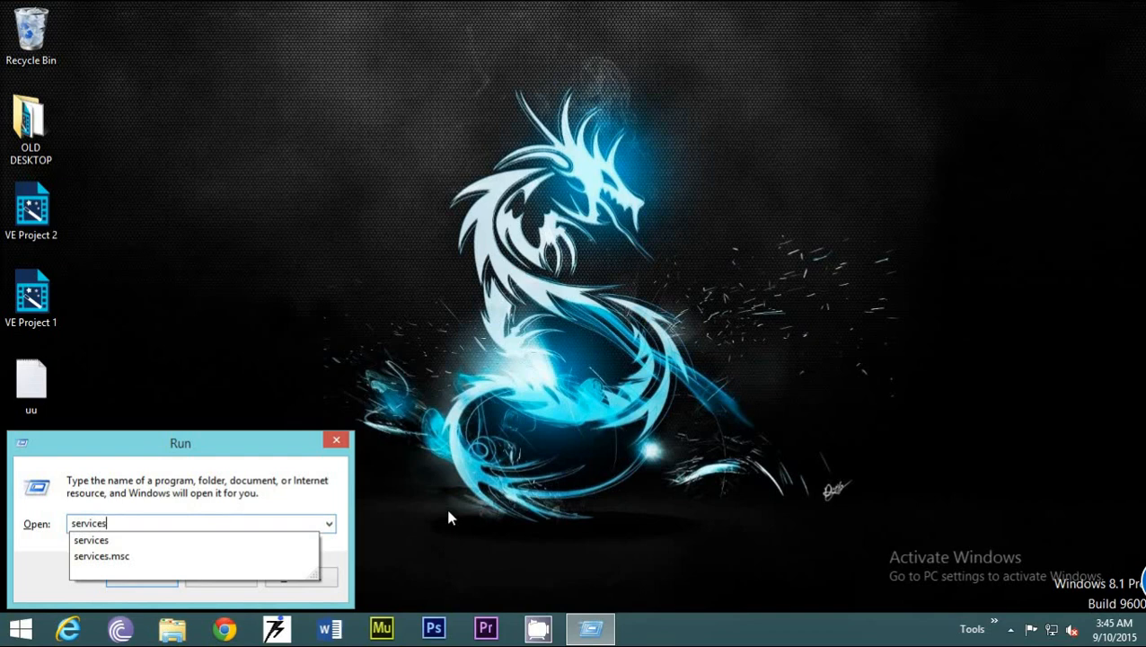
{"action": "left_click", "coordinate": [101, 555]}
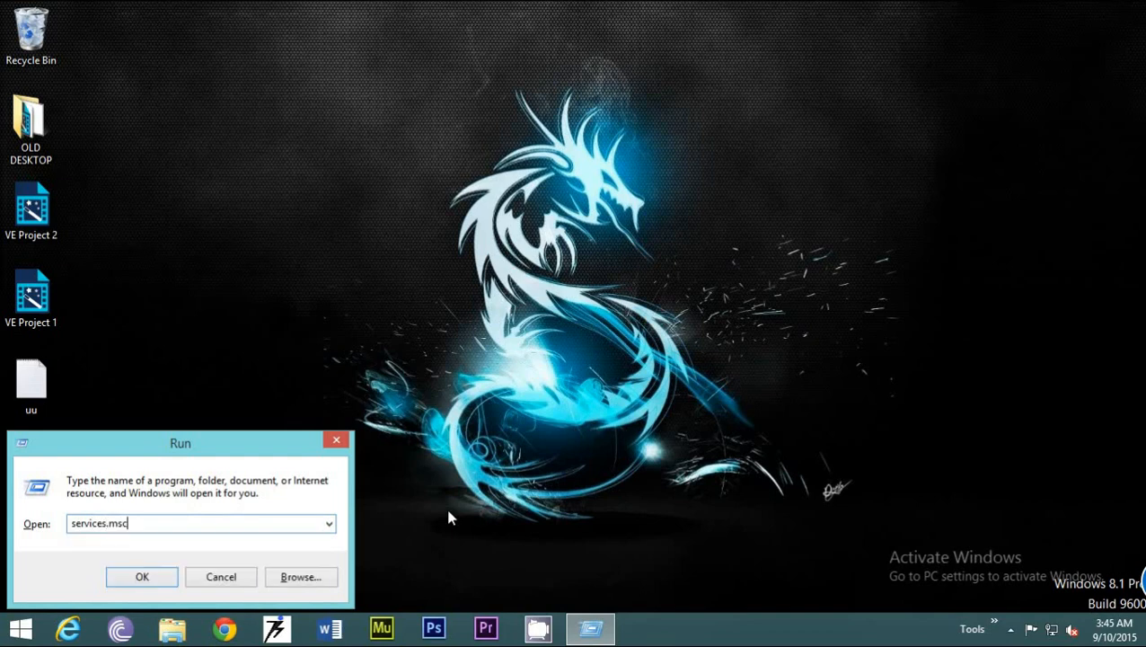
Step: Launch the Services console and select Windows Audio in the service list
{"action": "left_click", "coordinate": [141, 576]}
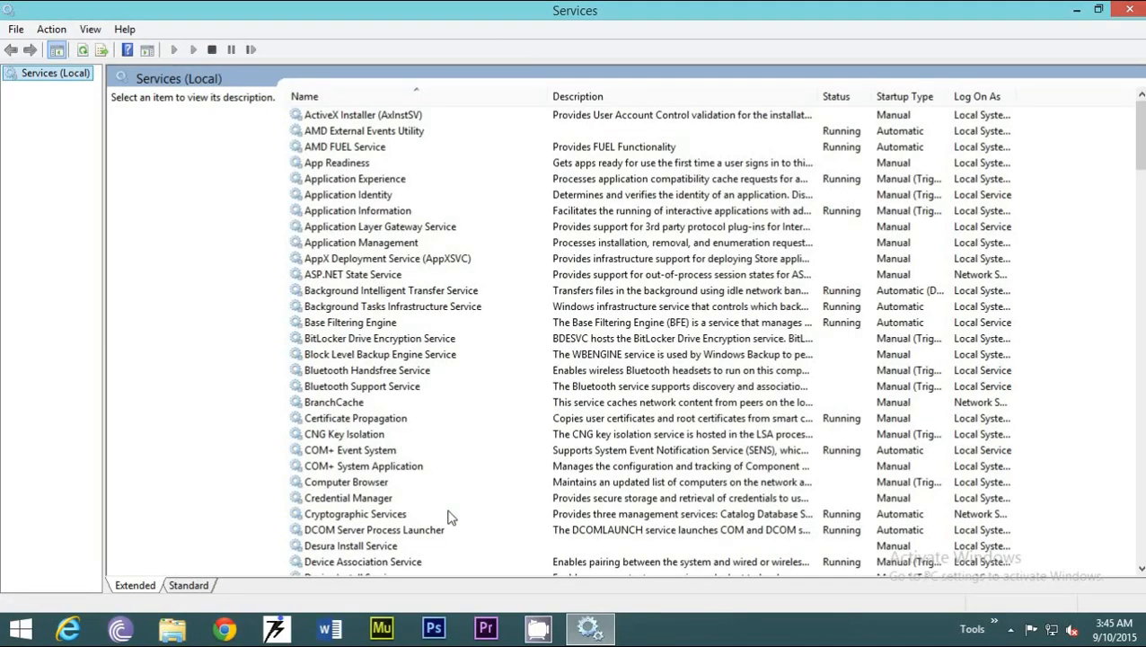
{"action": "left_click", "coordinate": [380, 354]}
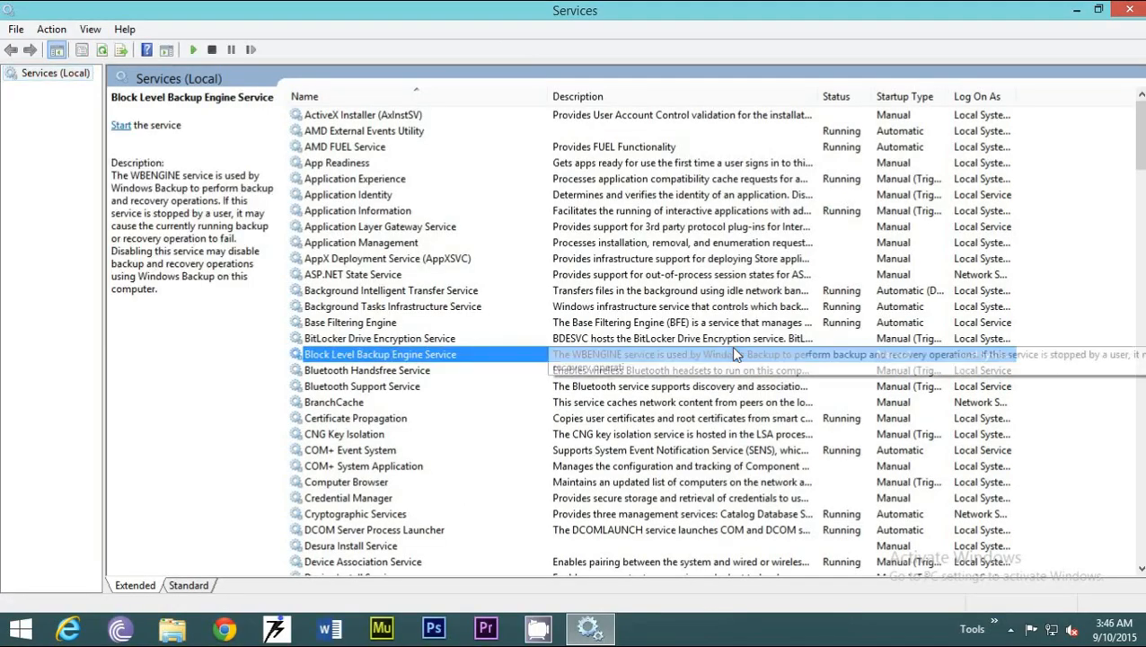
{"action": "scroll", "scroll_direction": "down", "scroll_amount": 3}
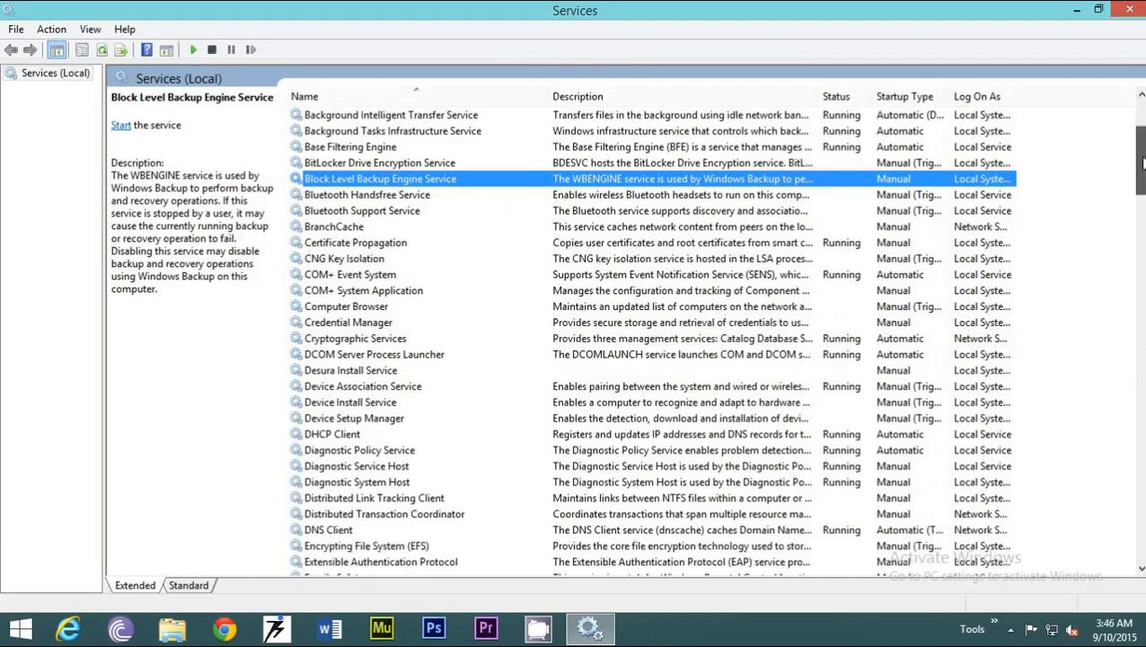
{"action": "scroll", "scroll_direction": "down", "scroll_amount": 3}
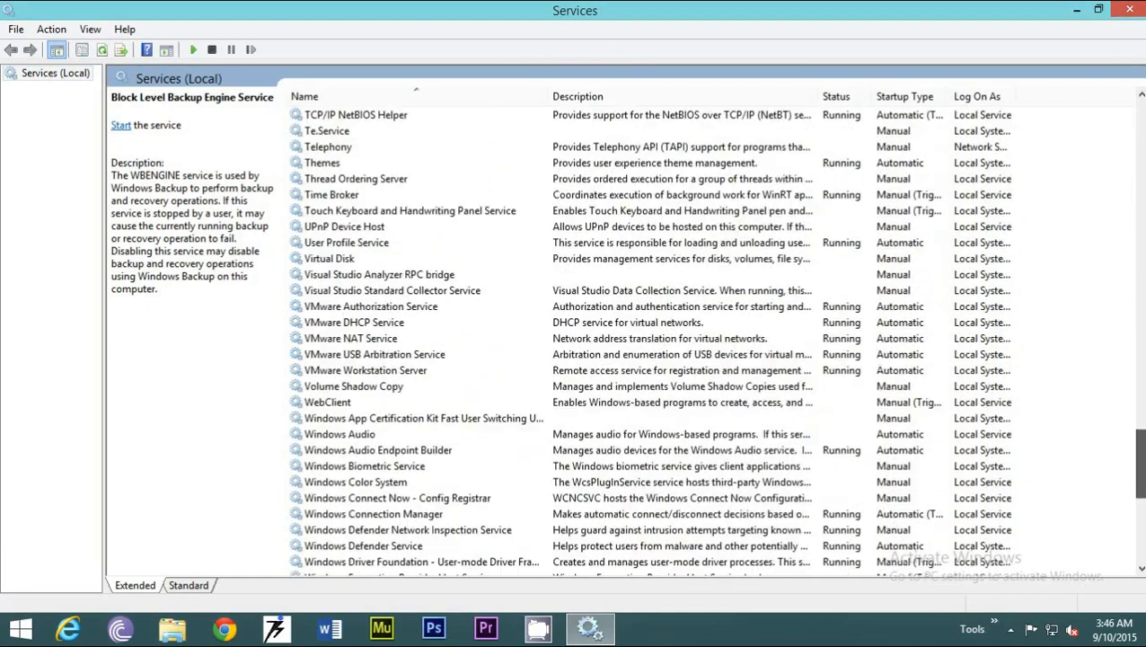
{"action": "left_click", "coordinate": [339, 385]}
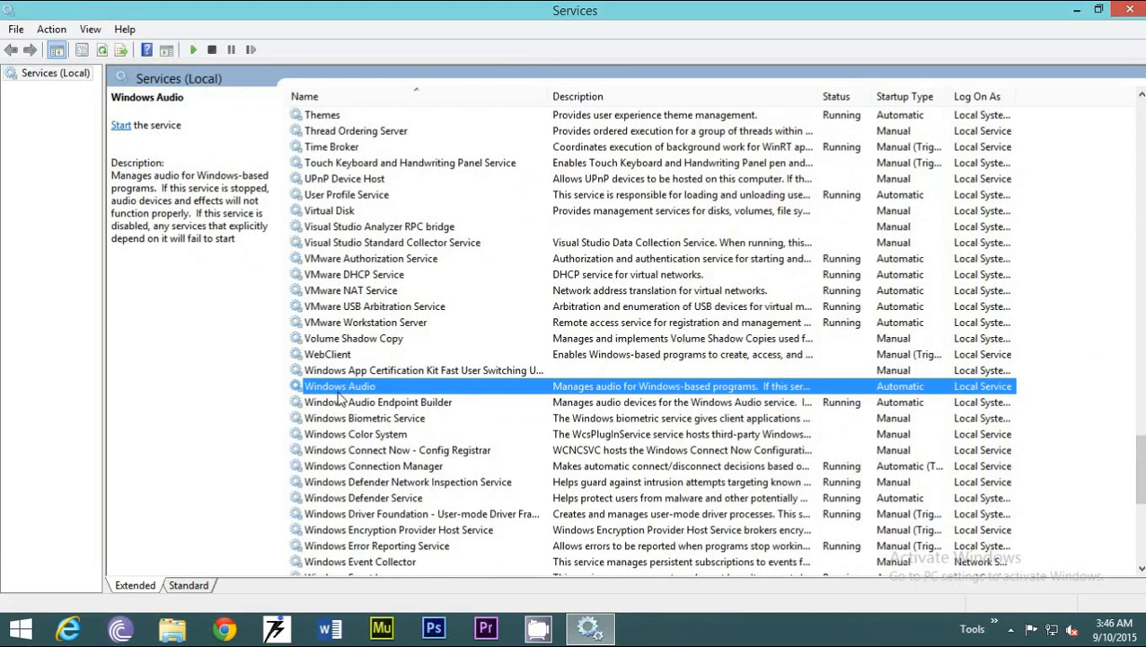
{"action": "mouse_move", "coordinate": [549, 414]}
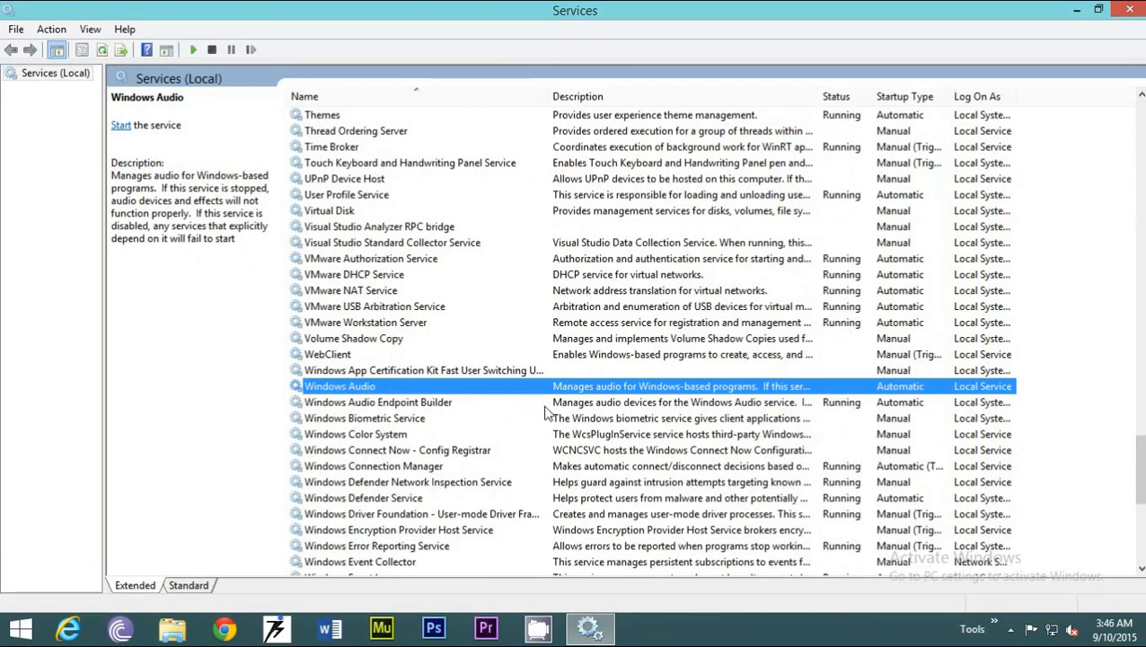
{"action": "mouse_move", "coordinate": [398, 396]}
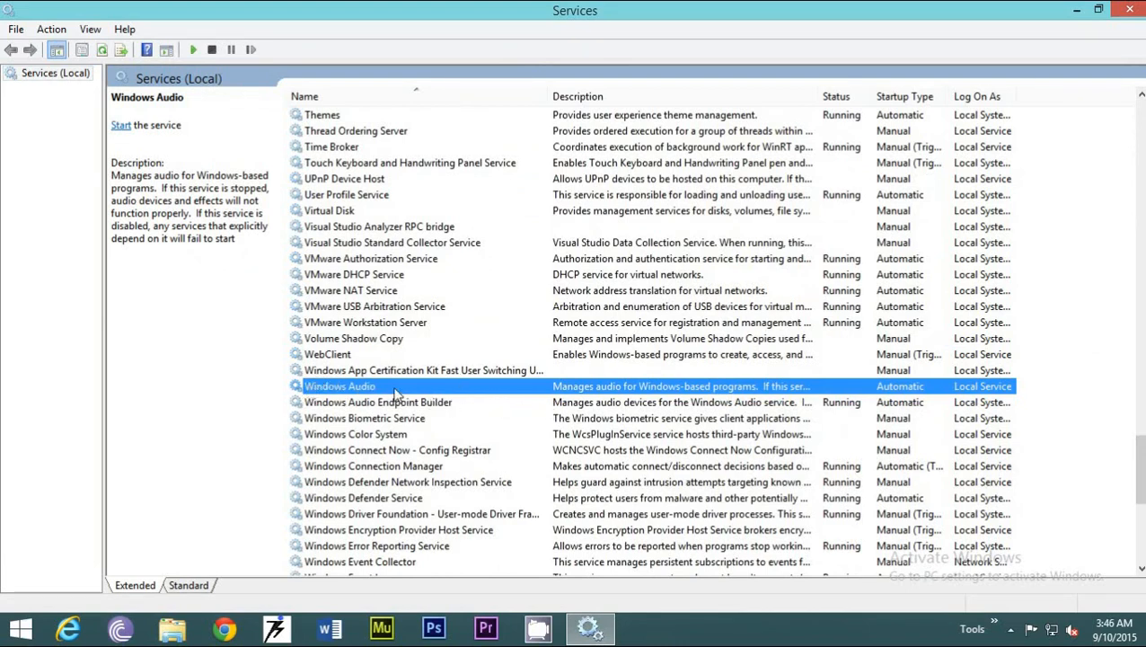
{"action": "mouse_move", "coordinate": [855, 388]}
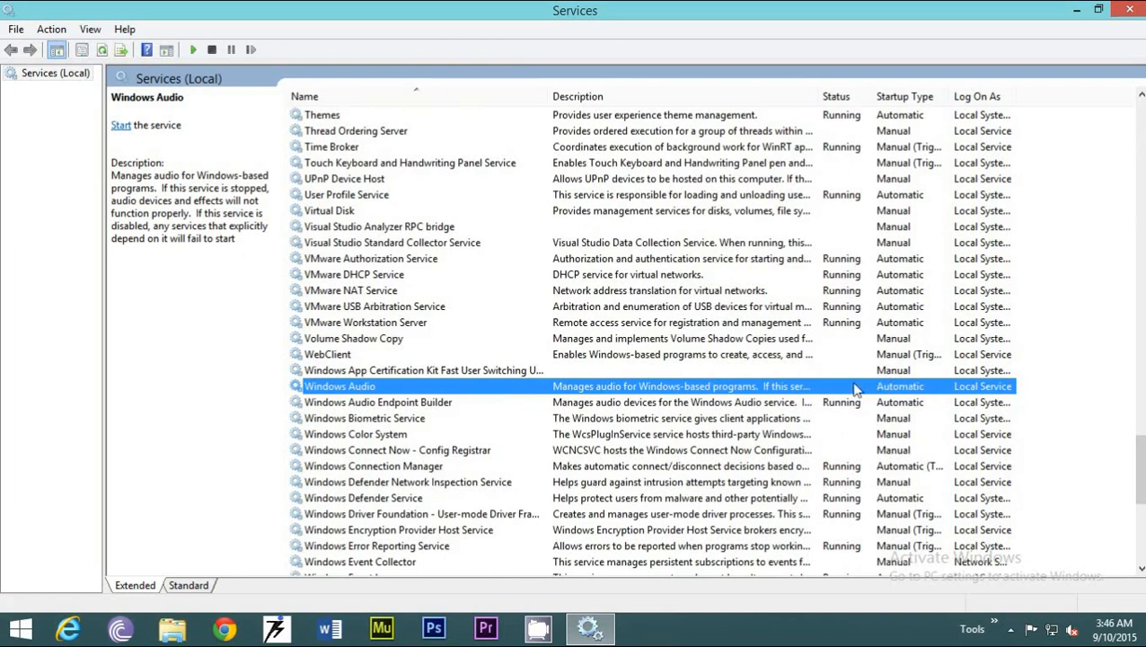
Step: Set Windows Audio's startup type to Automatic, start the service, and confirm with OK
{"action": "right_click", "coordinate": [340, 385]}
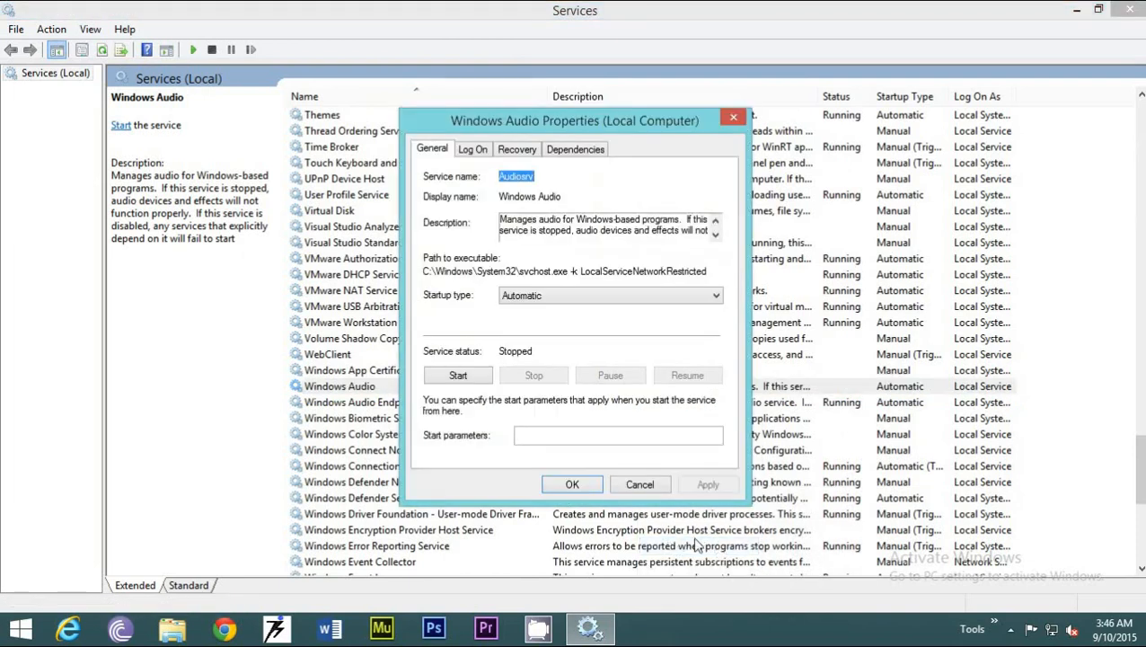
{"action": "mouse_move", "coordinate": [533, 352]}
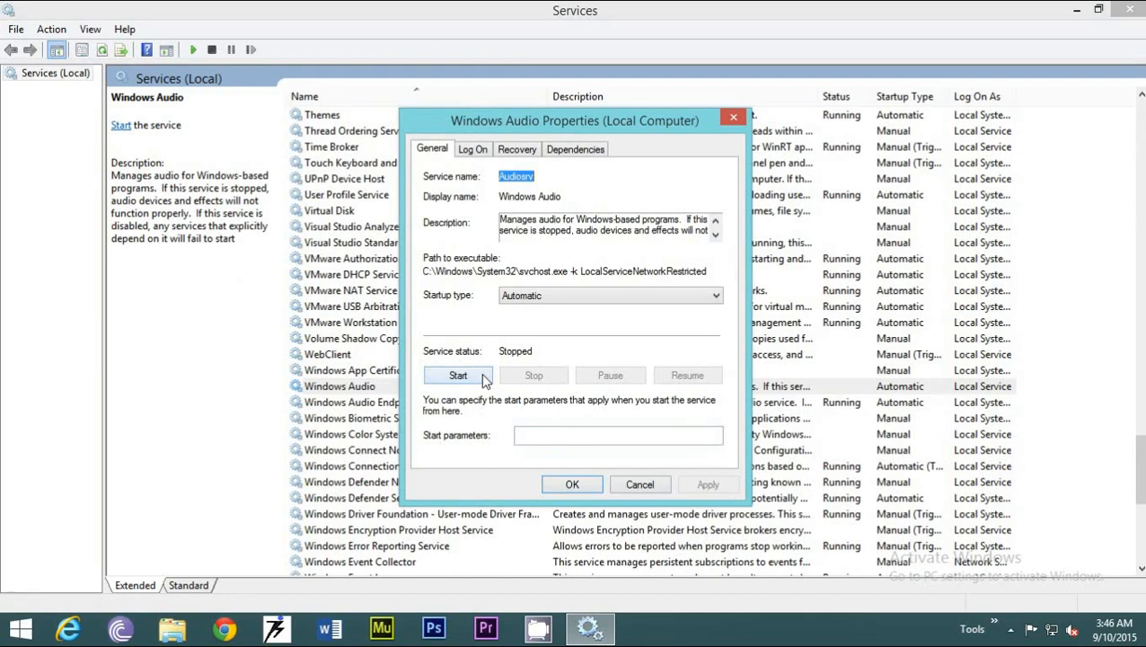
{"action": "mouse_move", "coordinate": [535, 376]}
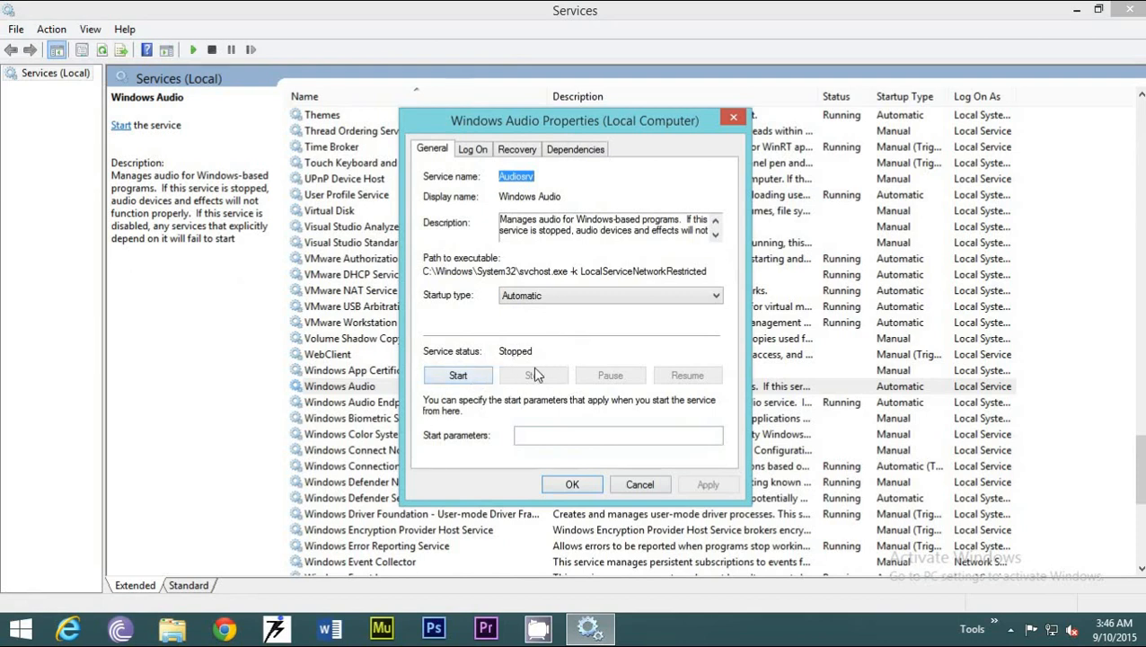
{"action": "mouse_move", "coordinate": [598, 355]}
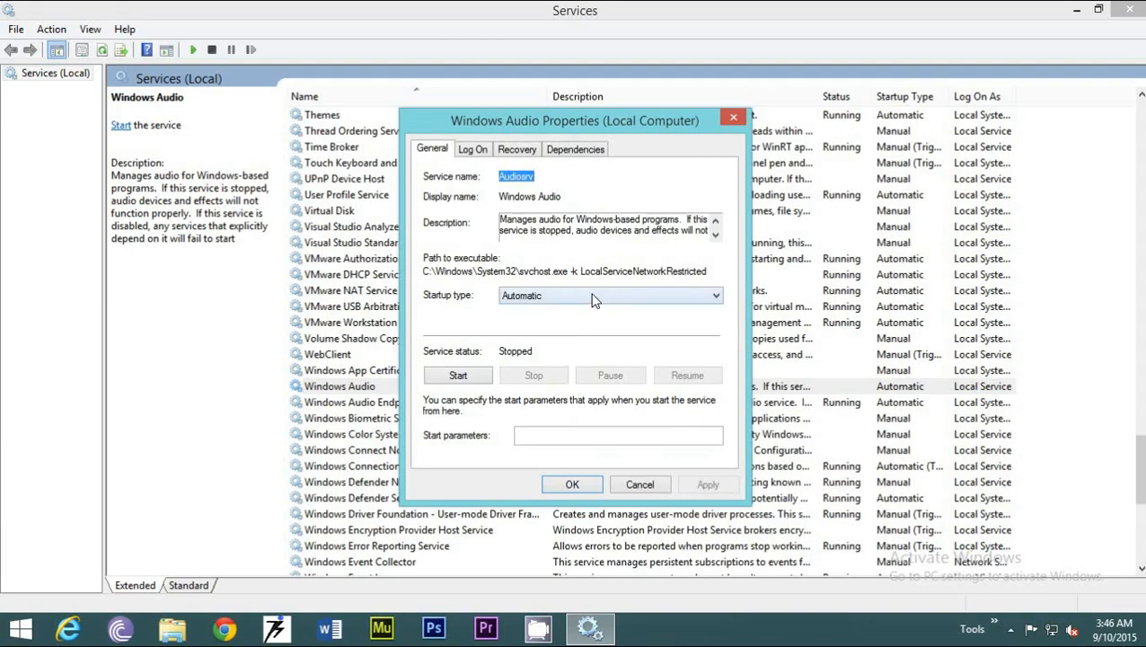
{"action": "left_click", "coordinate": [714, 294]}
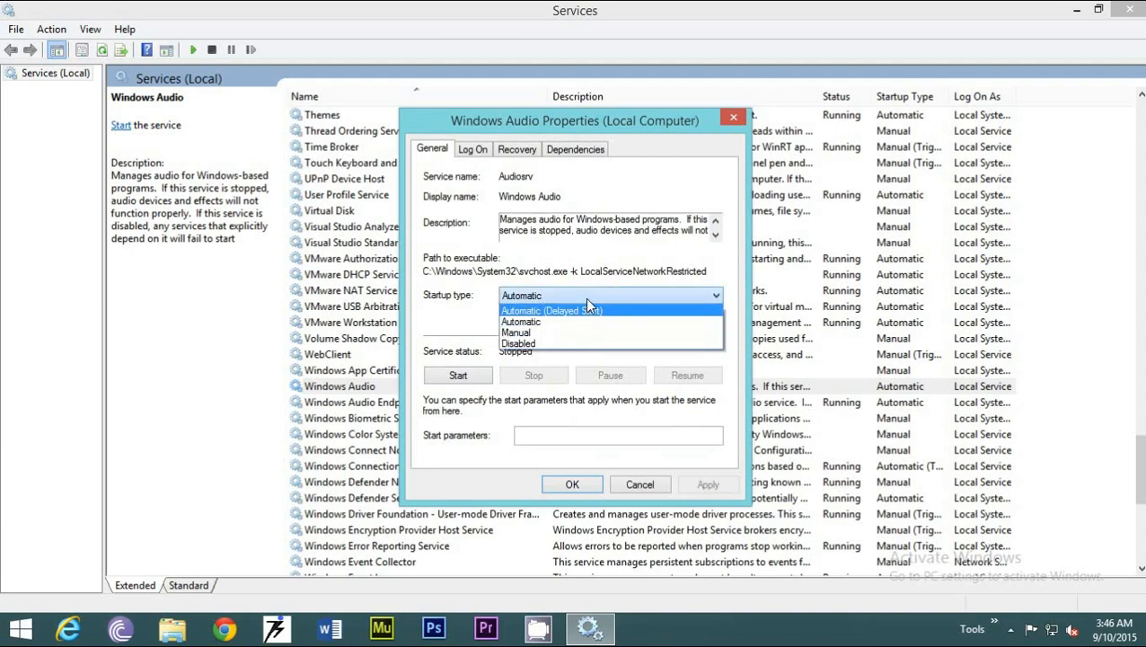
{"action": "left_click", "coordinate": [521, 321]}
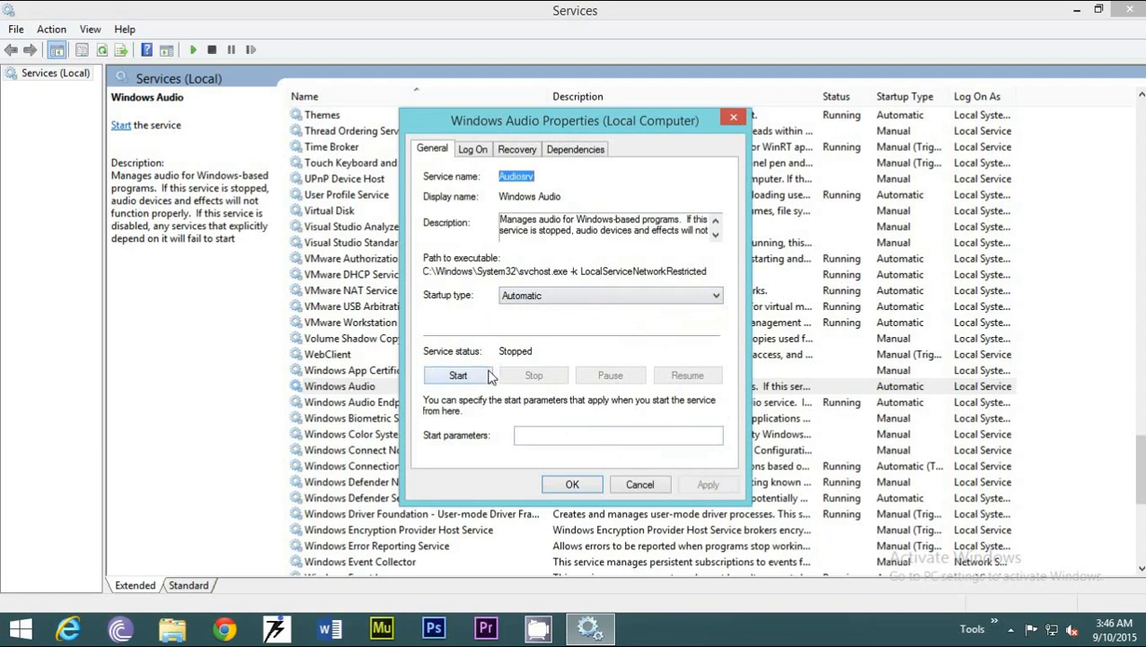
{"action": "left_click", "coordinate": [458, 375]}
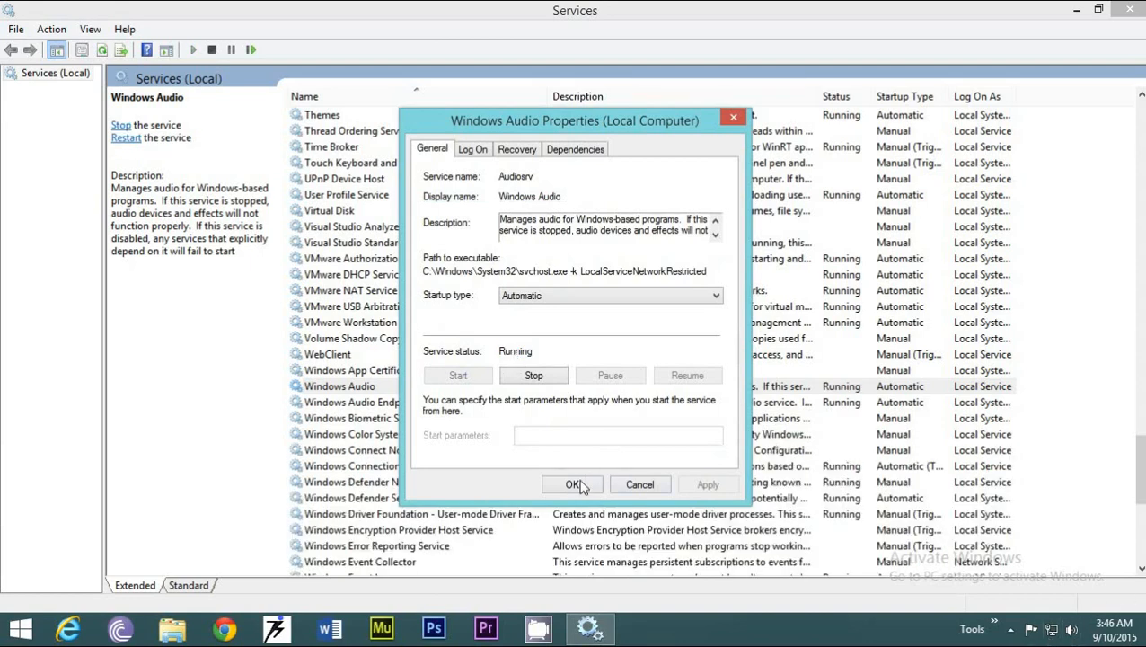
{"action": "left_click", "coordinate": [573, 484]}
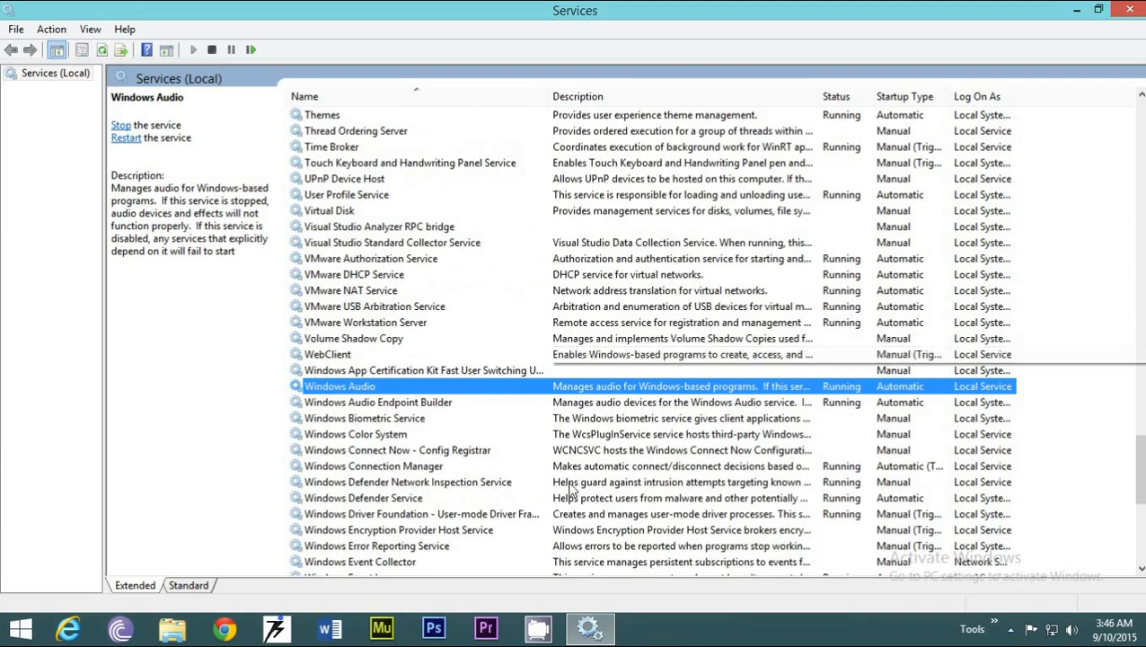
{"action": "mouse_move", "coordinate": [812, 418]}
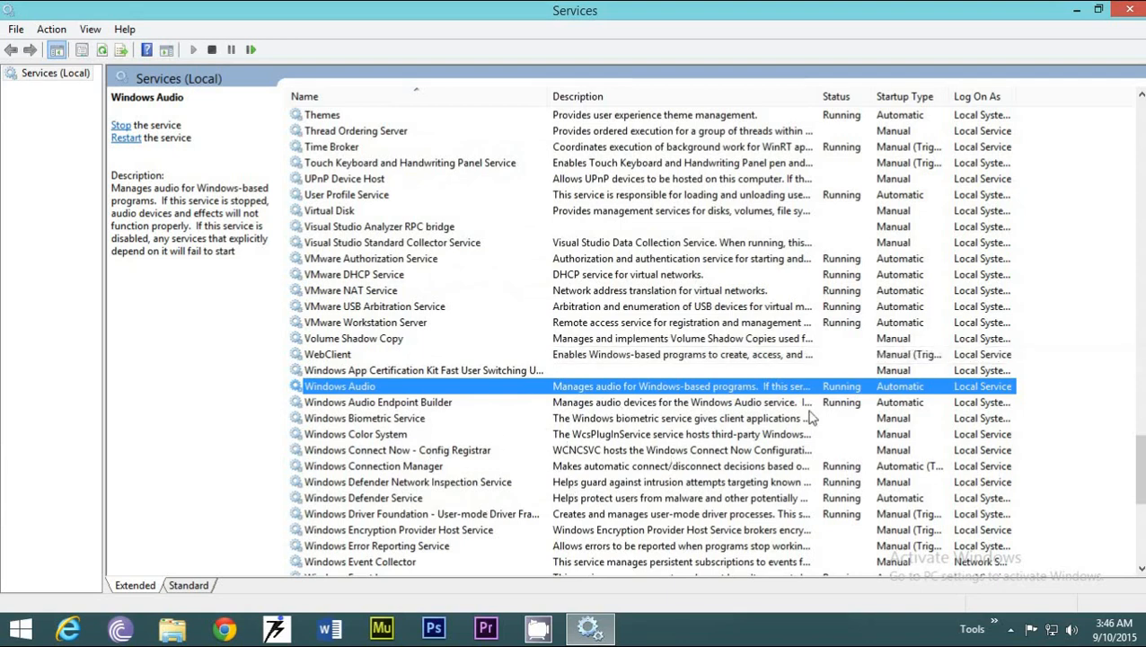
{"action": "mouse_move", "coordinate": [483, 489]}
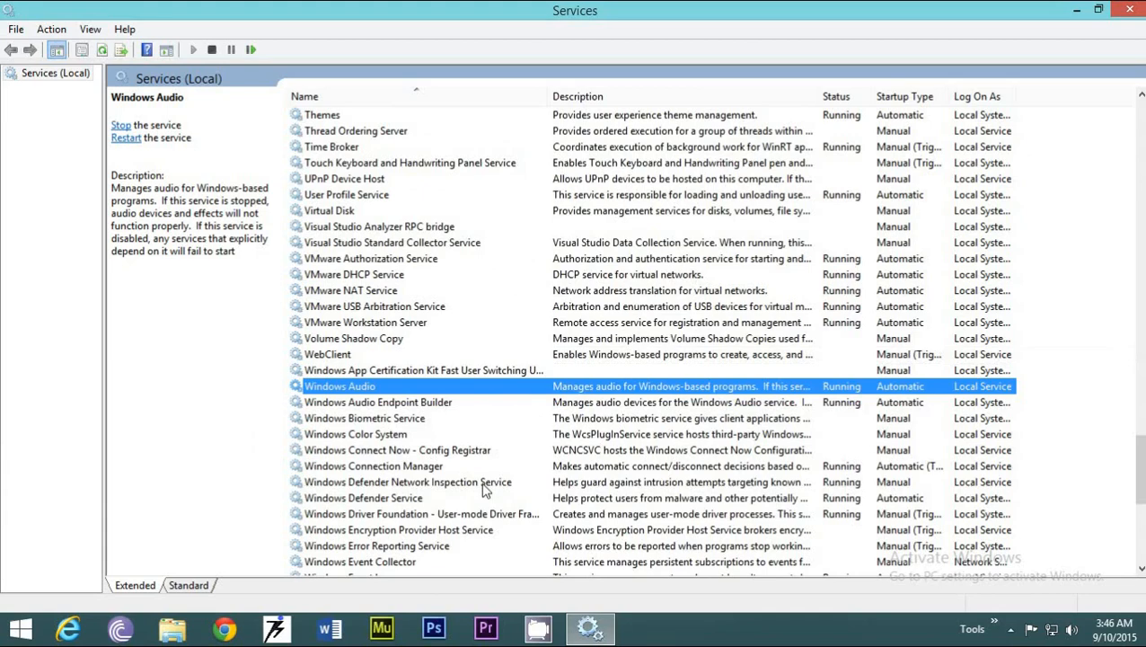
{"action": "scroll", "scroll_direction": "down", "scroll_amount": 3}
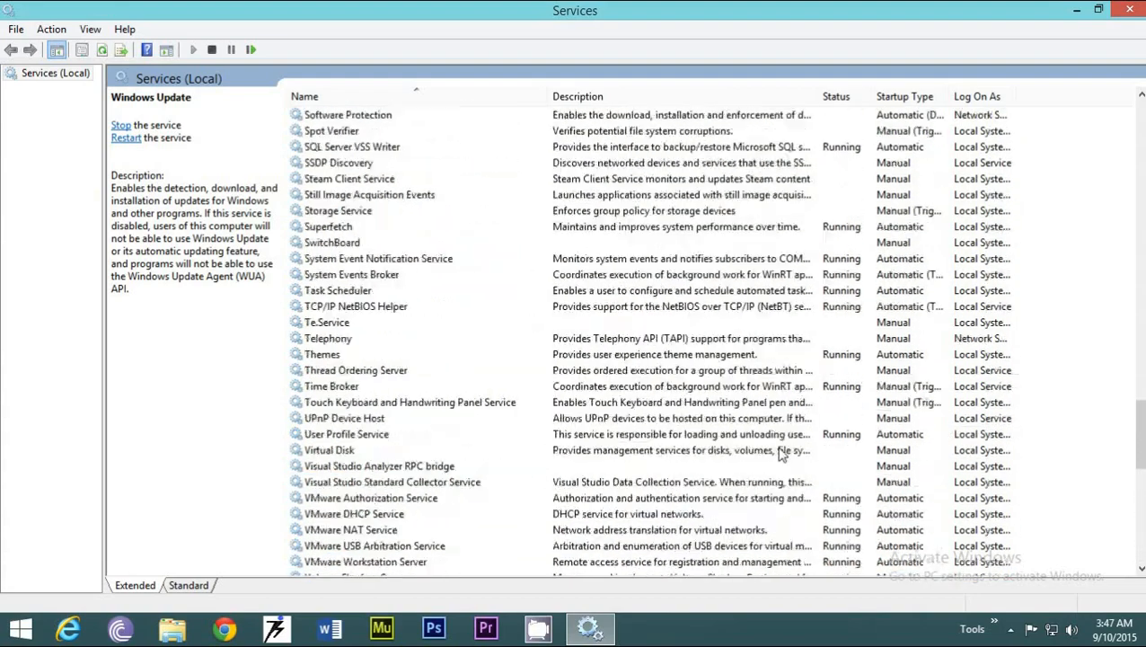
{"action": "scroll", "scroll_direction": "up", "scroll_amount": 3}
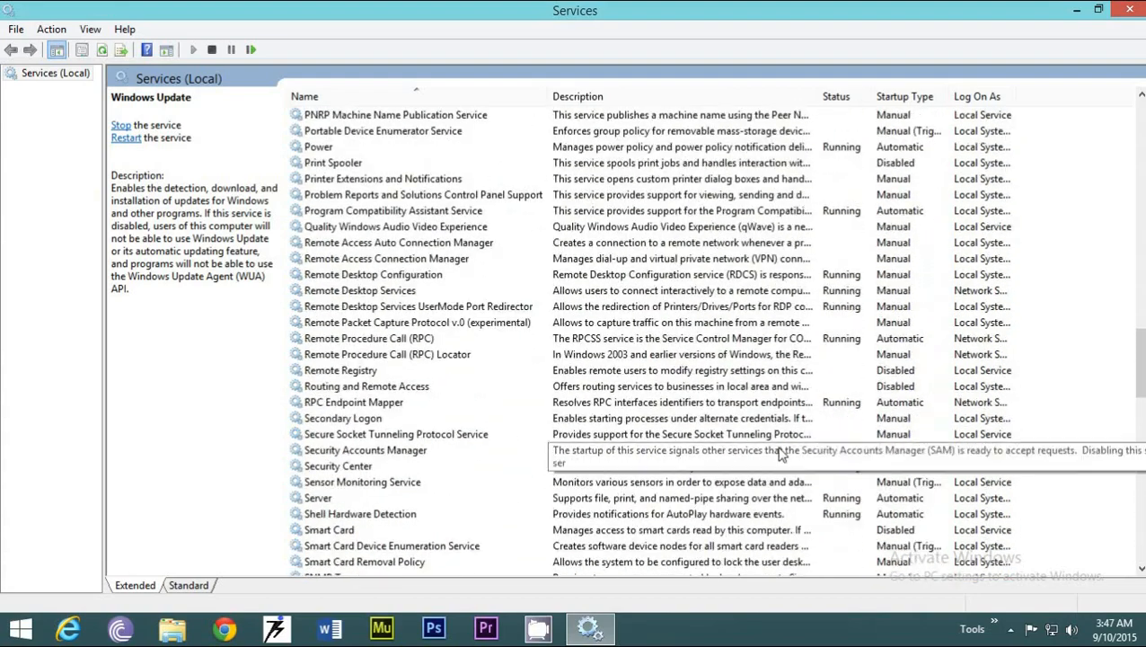
{"action": "scroll", "scroll_direction": "up", "scroll_amount": 3}
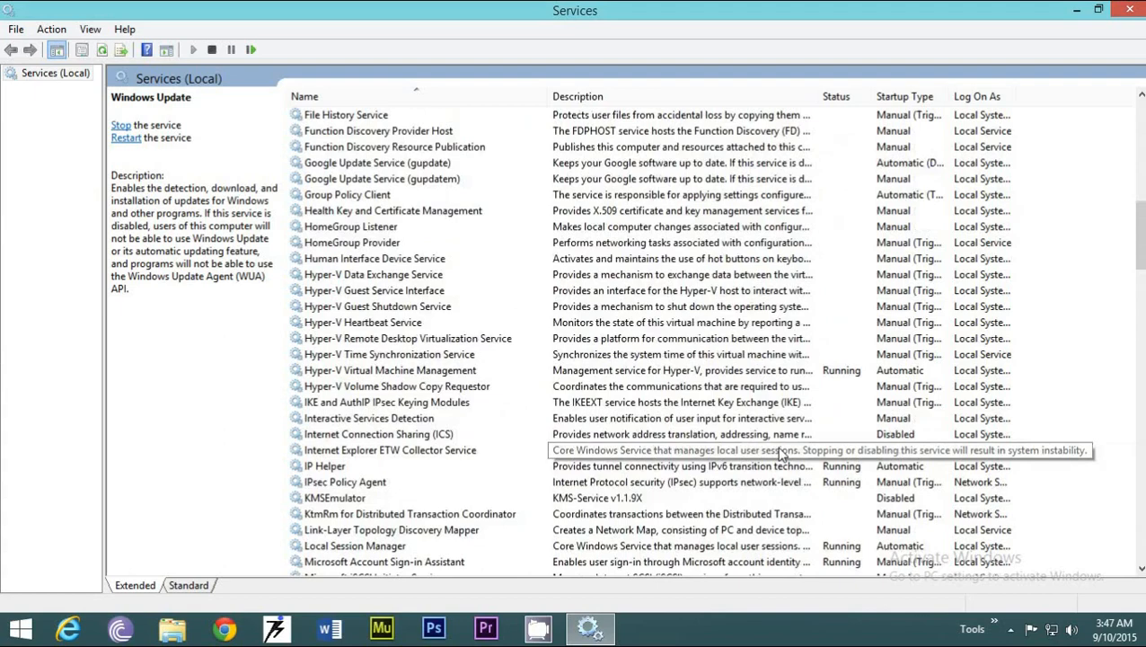
{"action": "scroll", "scroll_direction": "up", "scroll_amount": 3}
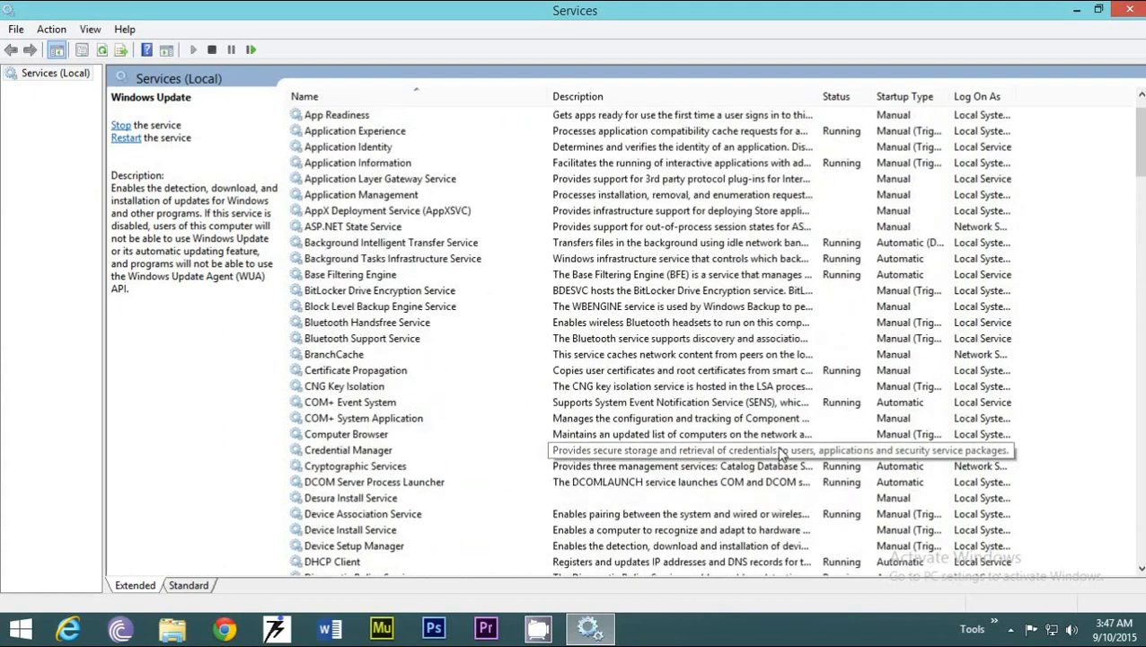
{"action": "scroll", "scroll_direction": "up", "scroll_amount": 3}
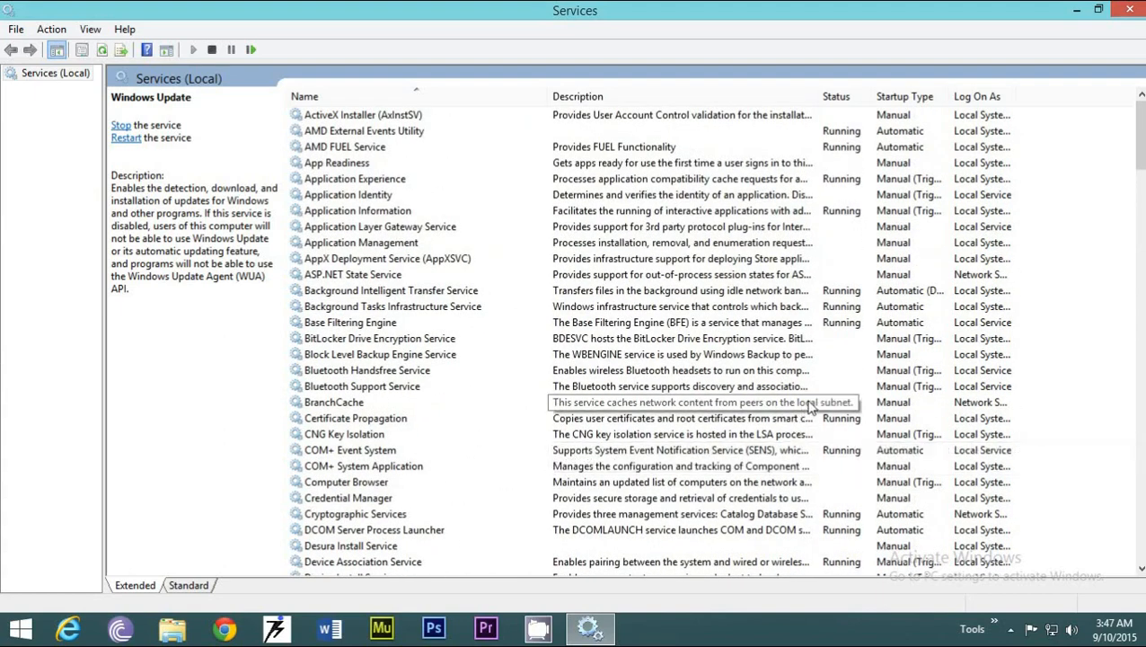
{"action": "mouse_move", "coordinate": [638, 359]}
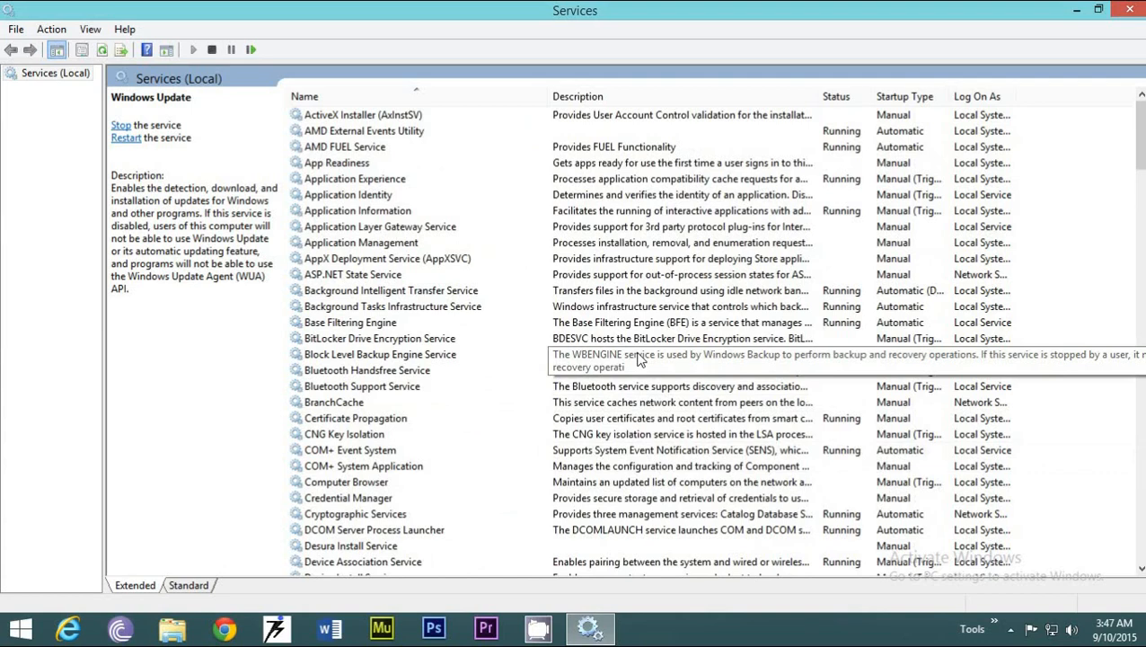
{"action": "mouse_move", "coordinate": [655, 339]}
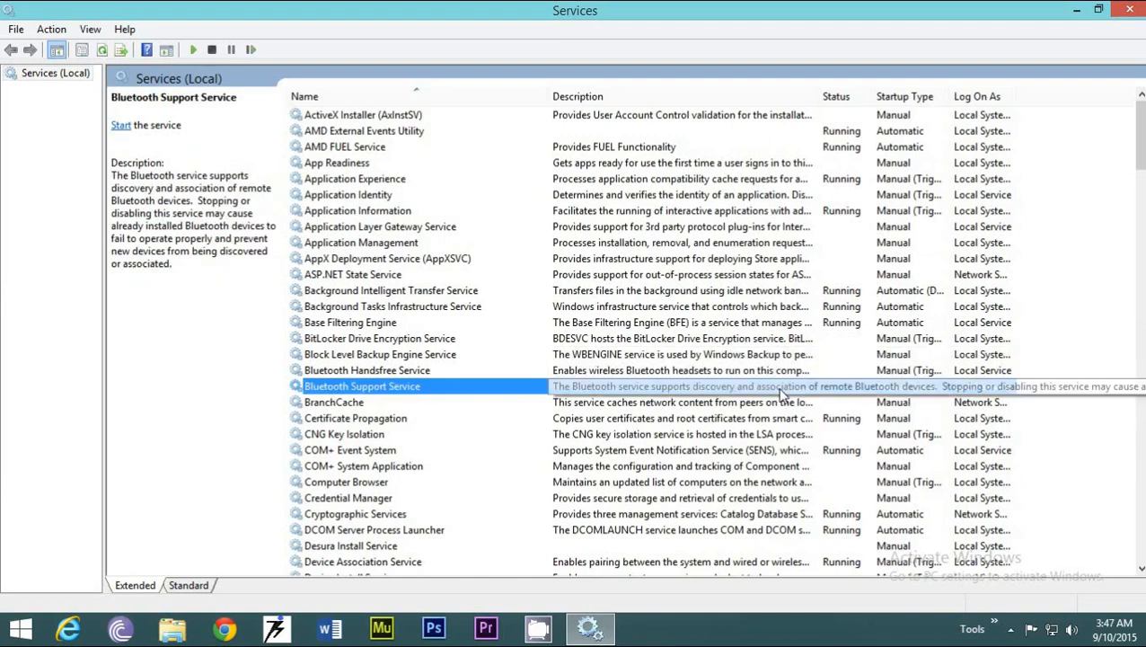
{"action": "left_click", "coordinate": [367, 370]}
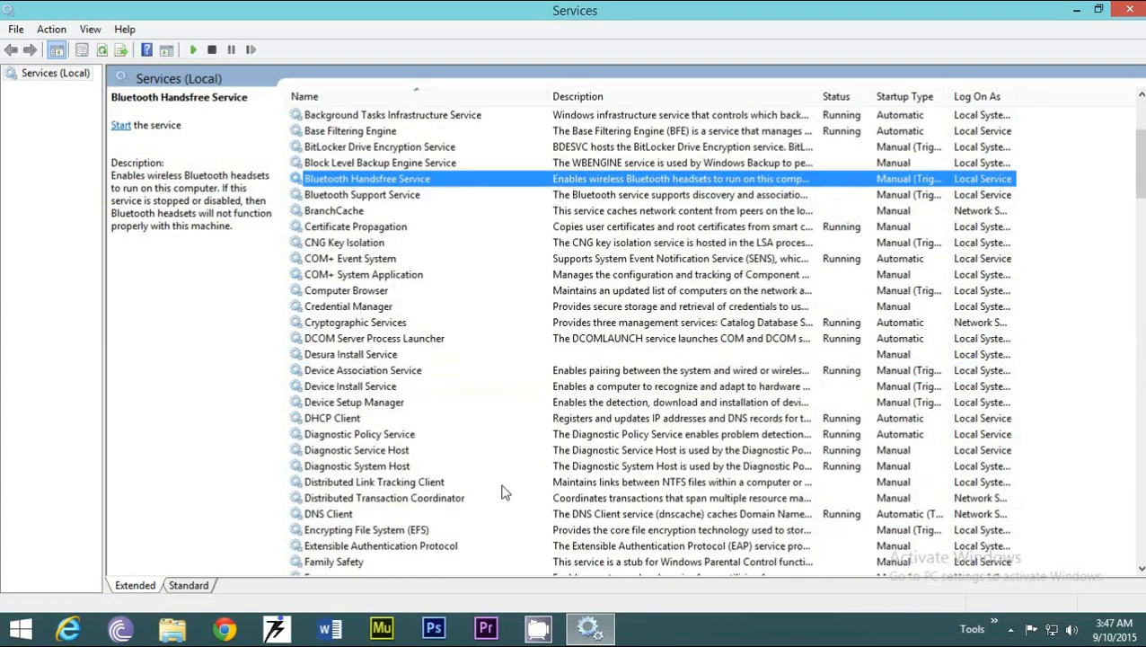
{"action": "scroll", "scroll_direction": "down", "scroll_amount": 3}
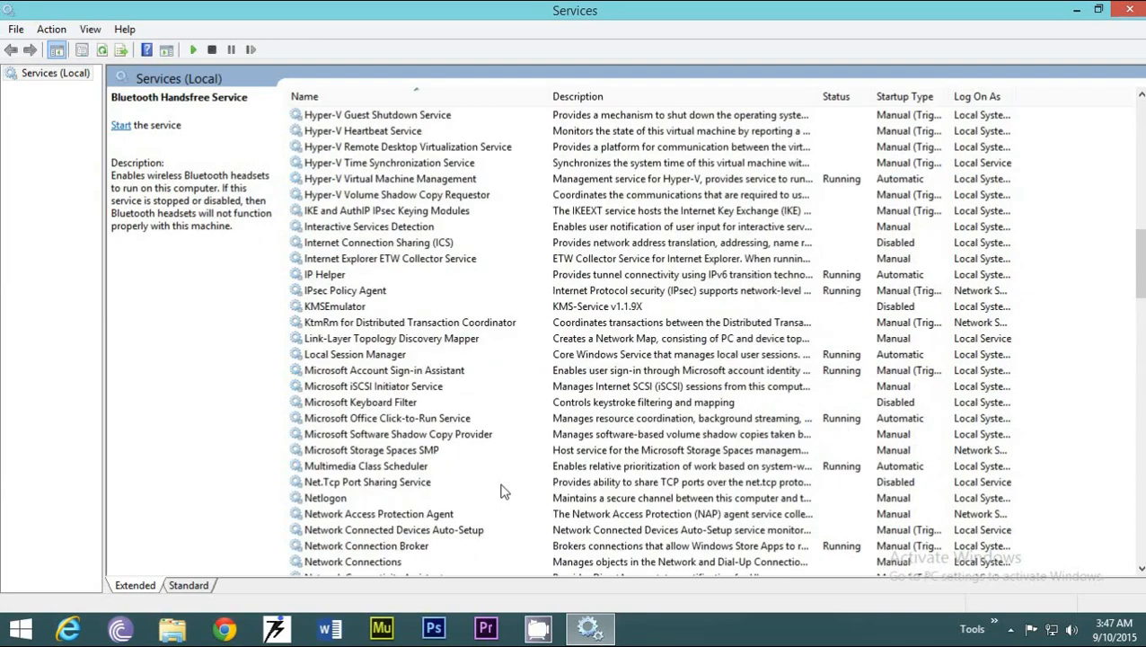
{"action": "scroll", "scroll_direction": "down", "scroll_amount": 3}
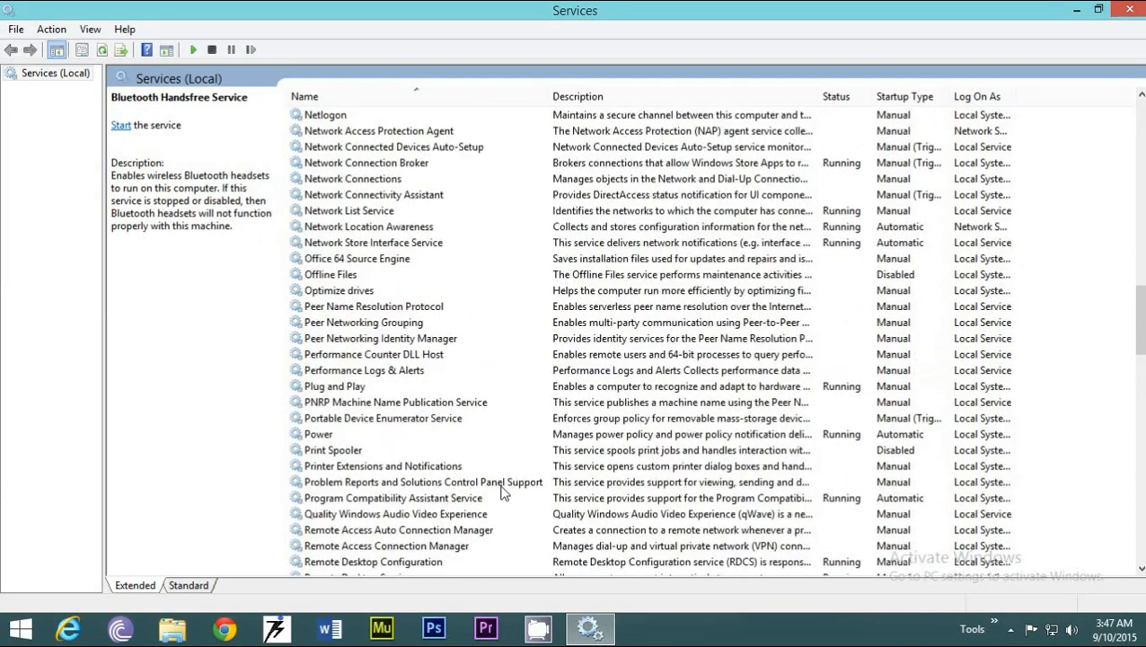
{"action": "scroll", "scroll_direction": "down", "scroll_amount": 3}
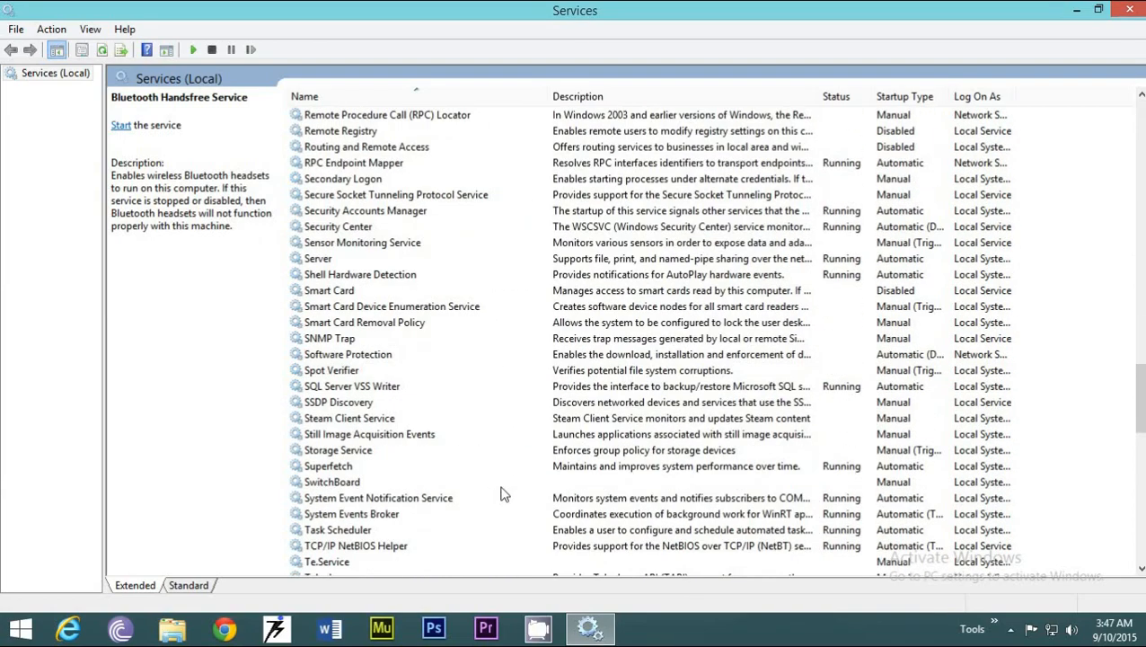